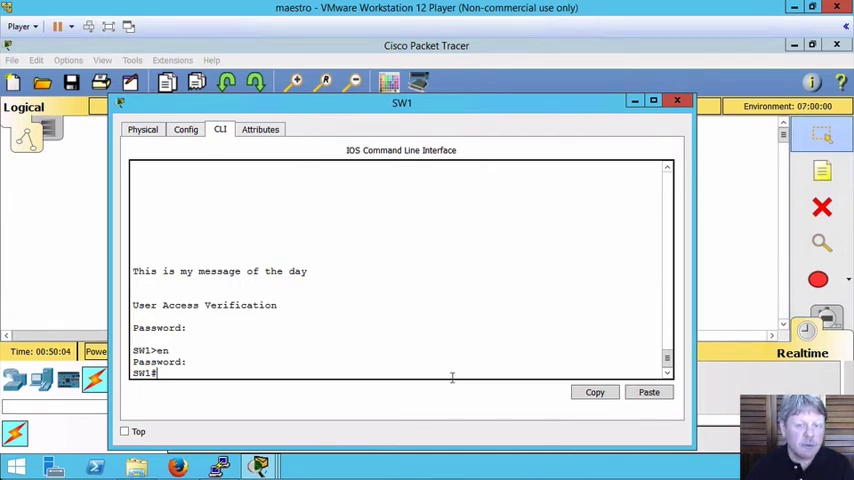
Step: Enter global configuration on SW1 (conf t) and begin configuring line vty 0 15
{"action": "type", "text": "conf t"}
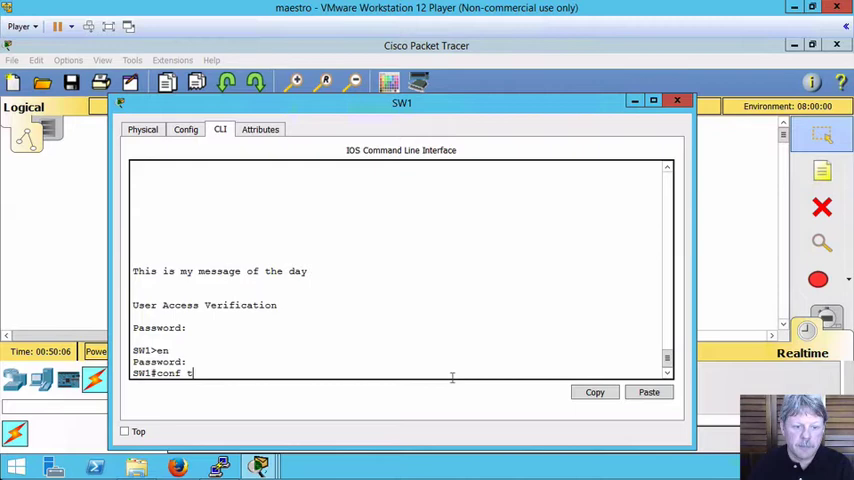
{"action": "key", "text": "Return"}
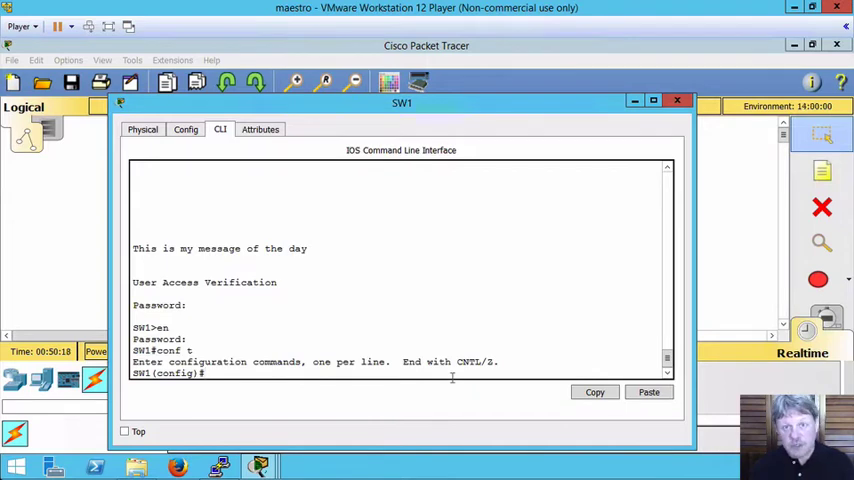
{"action": "type", "text": "1"}
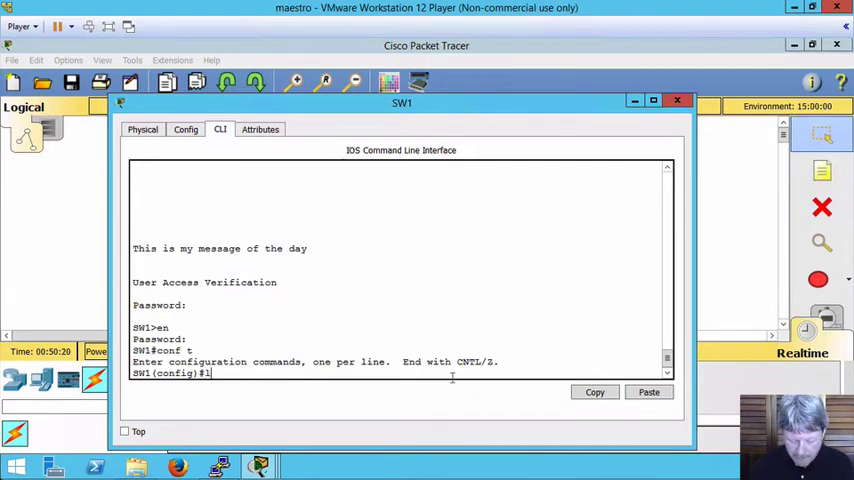
{"action": "type", "text": "line vty"}
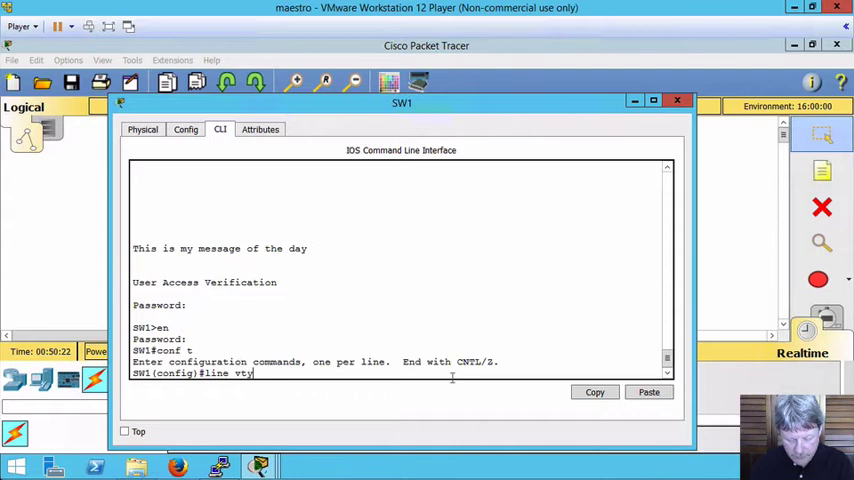
{"action": "type", "text": "0 15"}
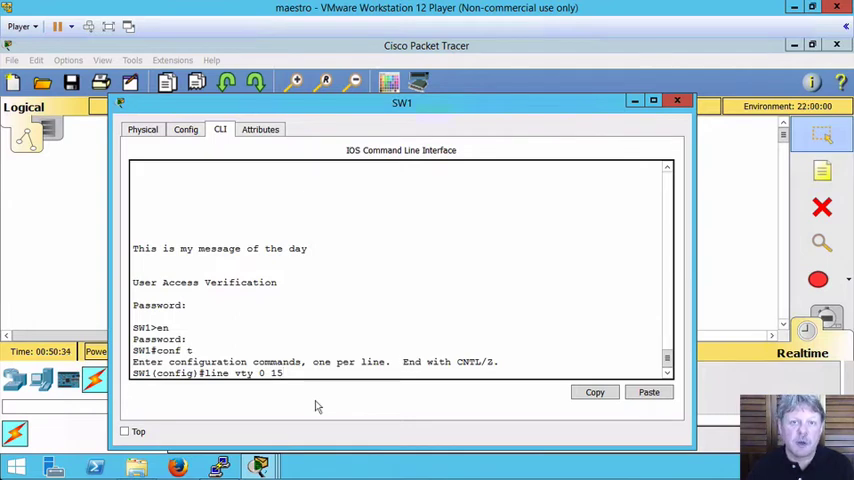
{"action": "mouse_move", "coordinate": [308, 408]}
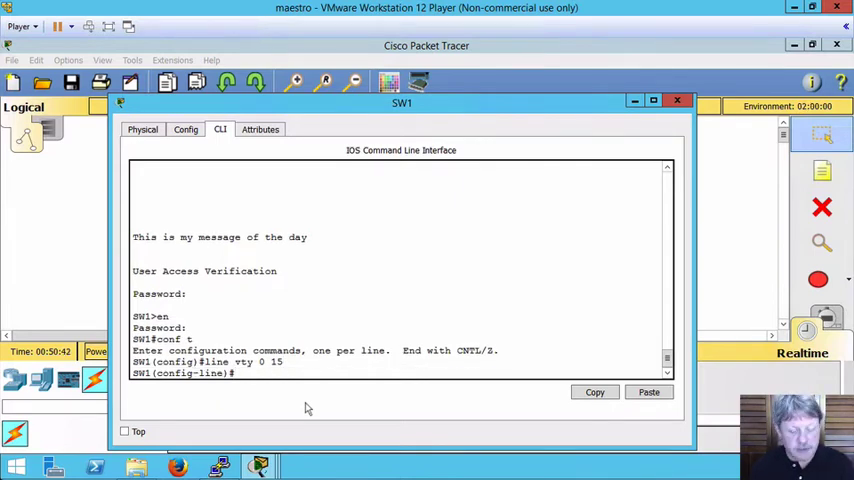
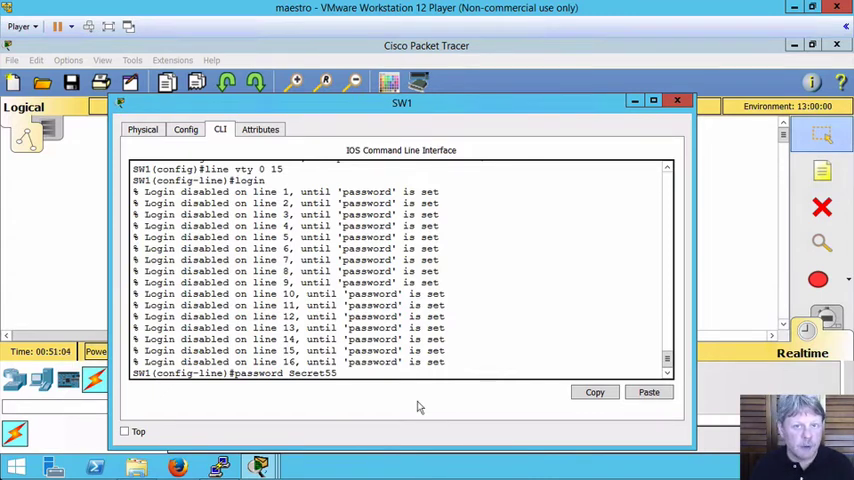
{"action": "key", "text": "Return"}
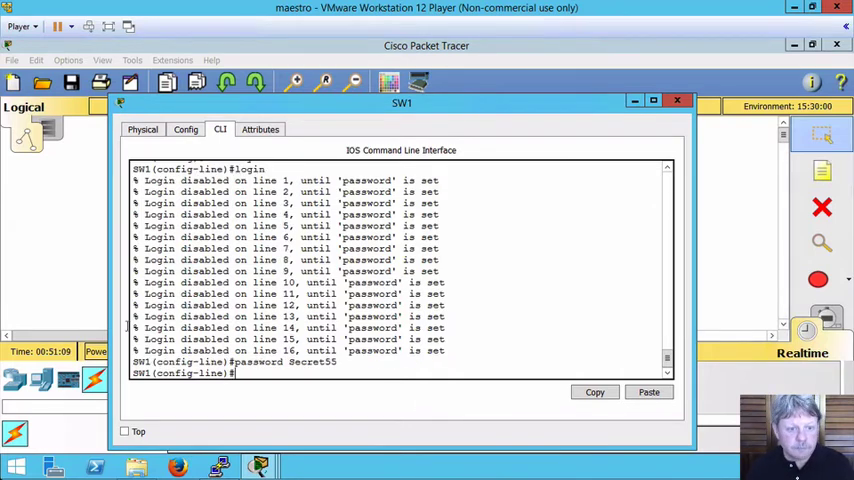
Step: Close SW1's window and bring PC1's Command Prompt back up
{"action": "left_click", "coordinate": [676, 100]}
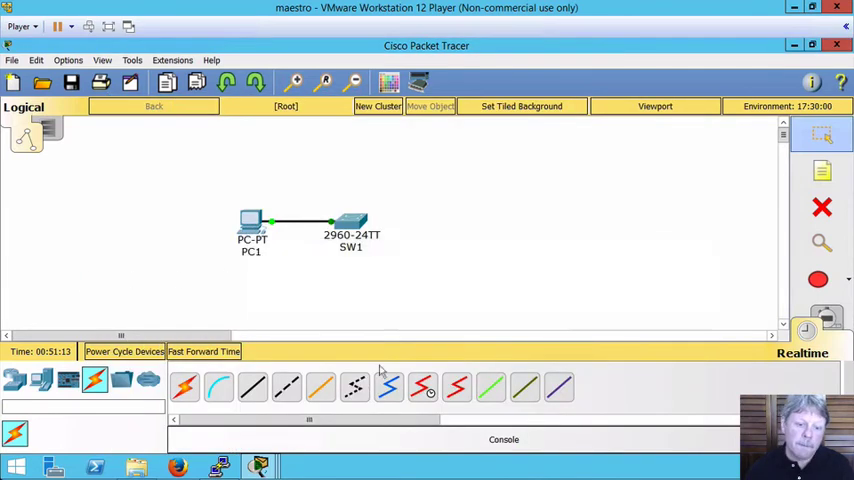
{"action": "mouse_move", "coordinate": [260, 468]}
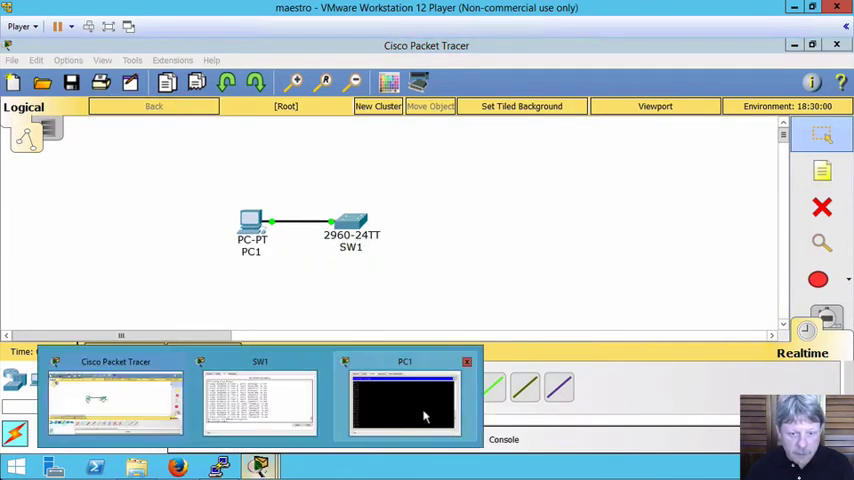
{"action": "left_click", "coordinate": [404, 400]}
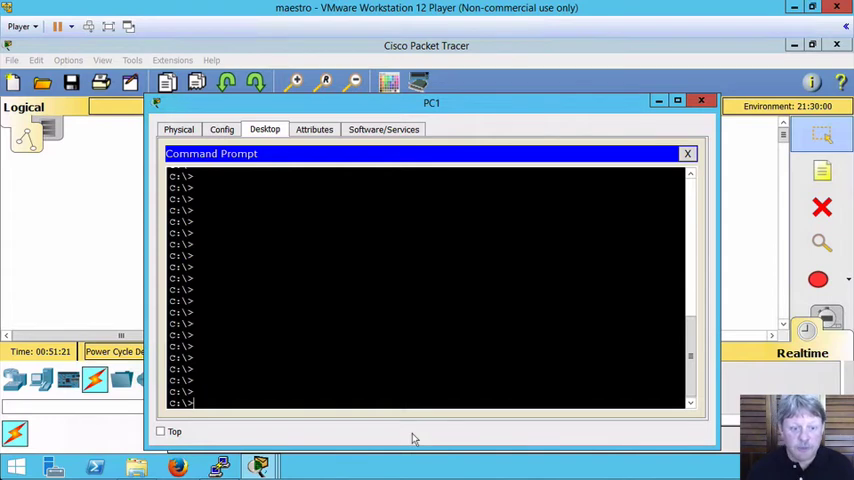
Step: Telnet from PC1 to SW1 at 10.100.1.2 and log in to the SW1> prompt
{"action": "type", "text": "telnet"}
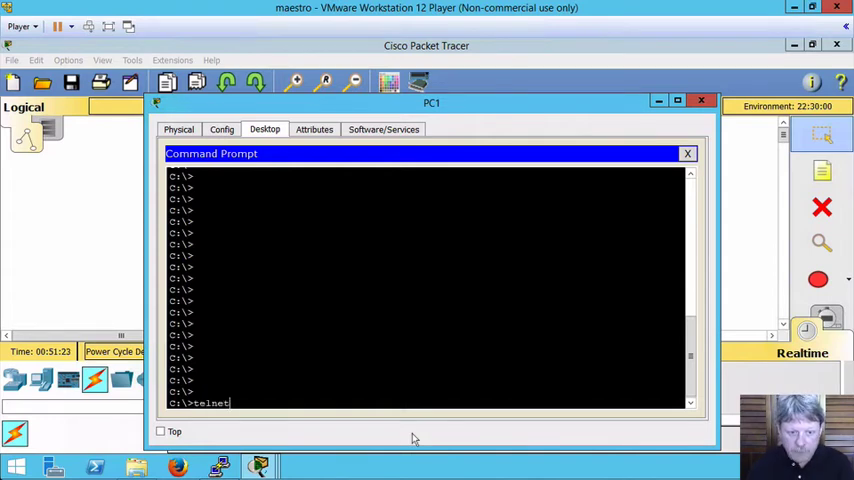
{"action": "type", "text": "10.100"}
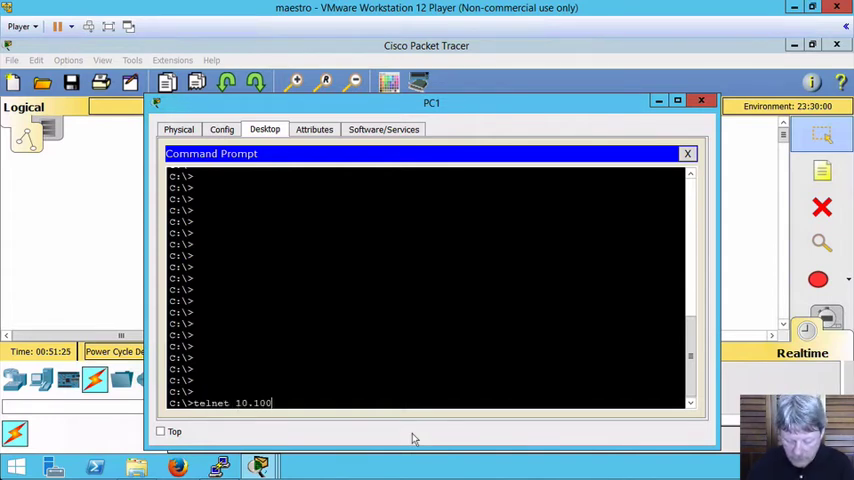
{"action": "type", "text": ".1.2"}
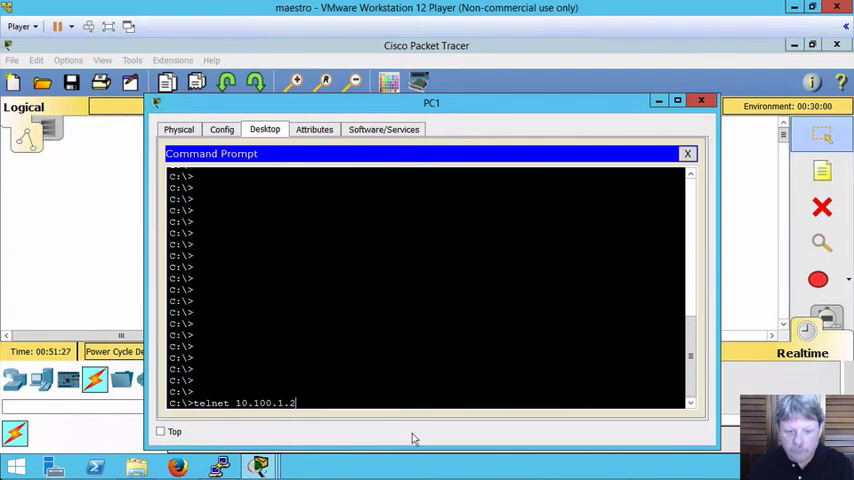
{"action": "key", "text": "Return"}
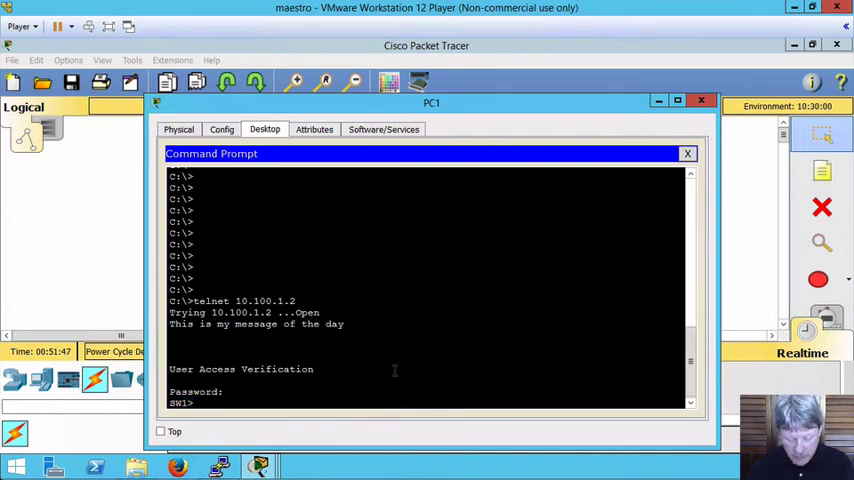
Step: Enter SW1's privileged mode over telnet (en), then exit to close the session
{"action": "type", "text": "en"}
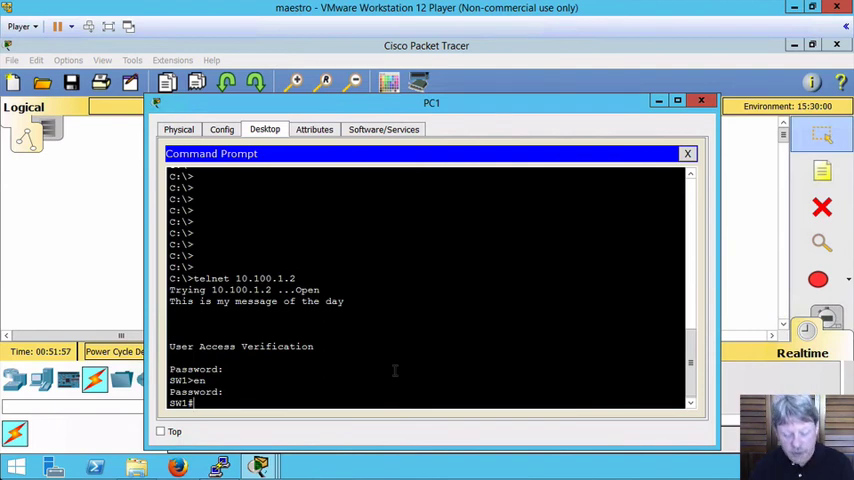
{"action": "type", "text": "exit"}
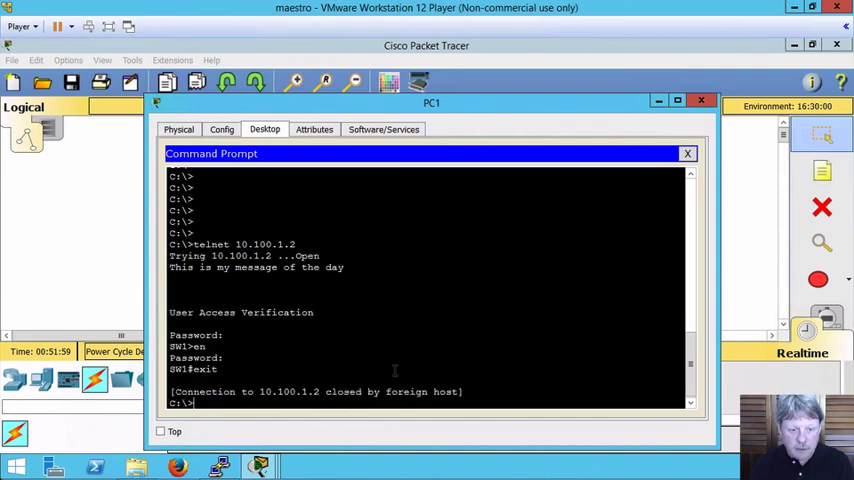